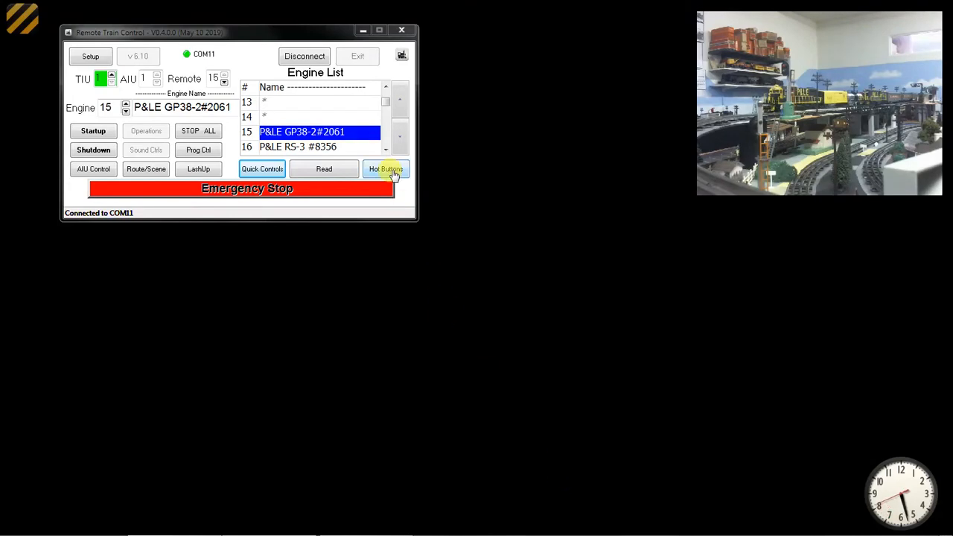
Step: Open the RTC Hot Buttons window showing buttons 1 to 20
click(385, 169)
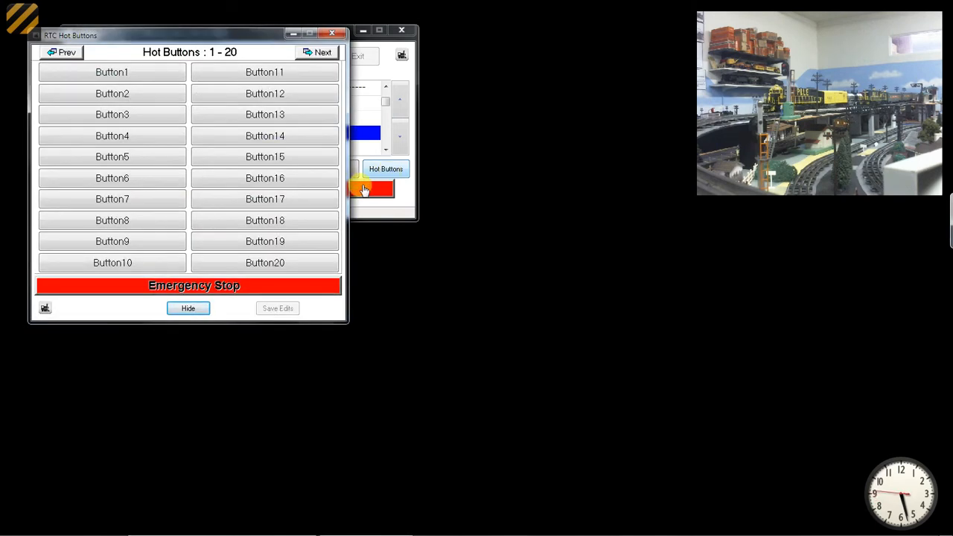
mouse_move(369, 180)
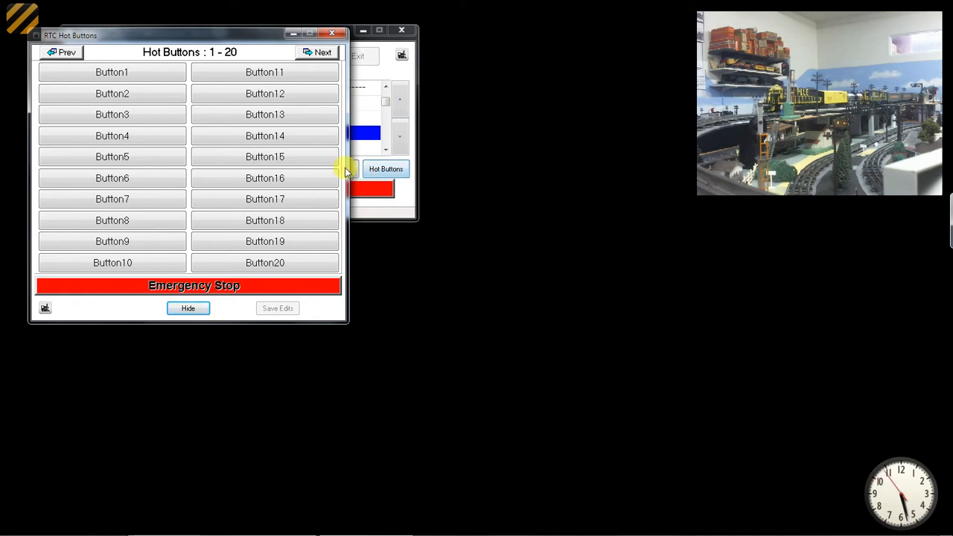
mouse_move(242, 93)
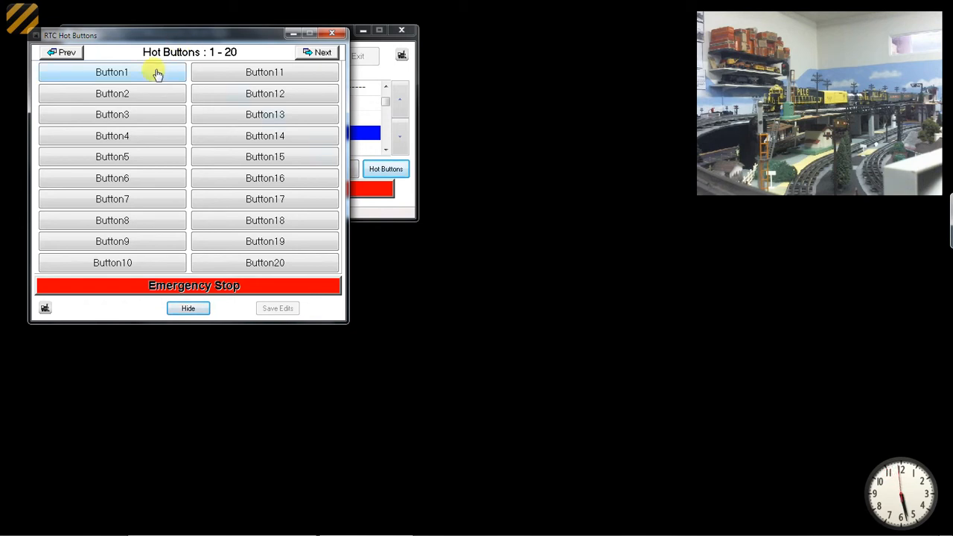
Step: Label hot button 1 'Startup Eng15' with the Extended Startup command for engine 15
click(116, 73)
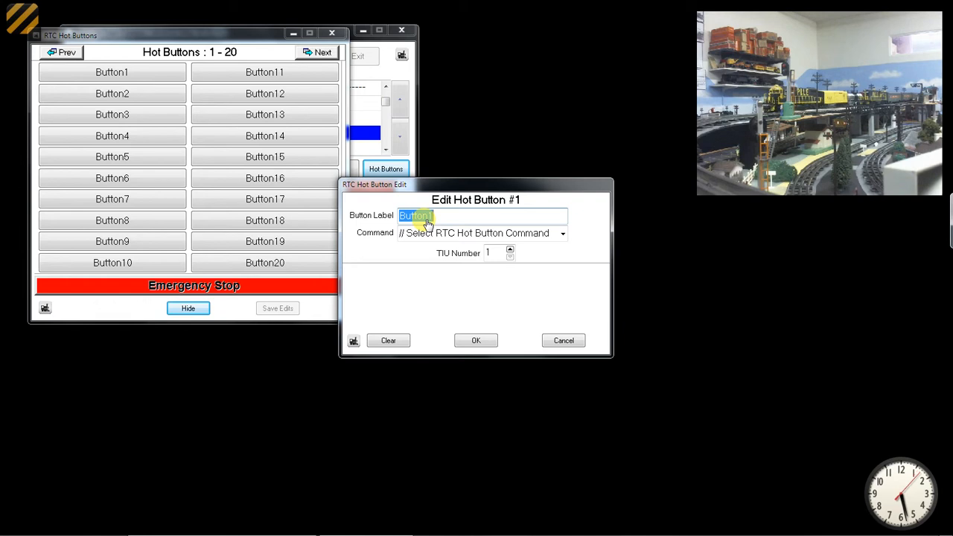
text(Startup)
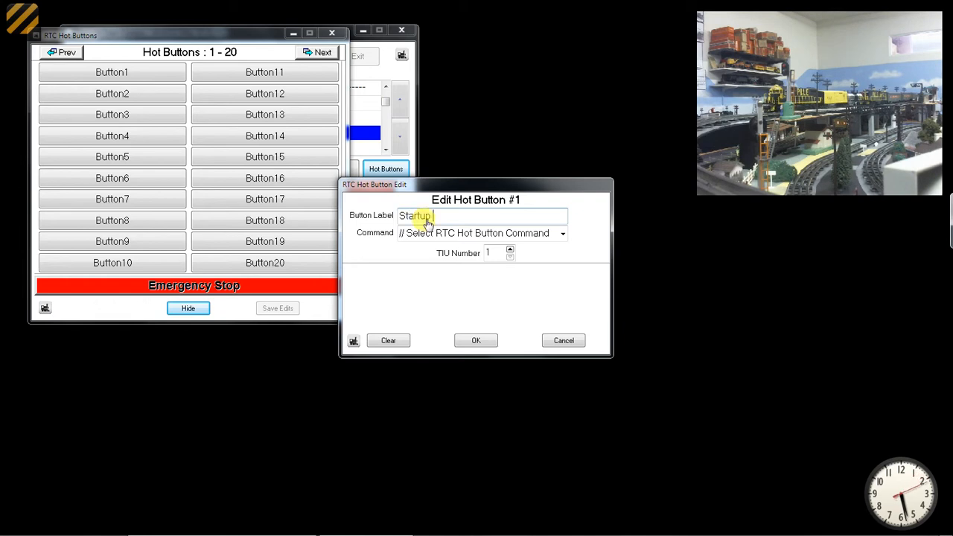
text(Eng15)
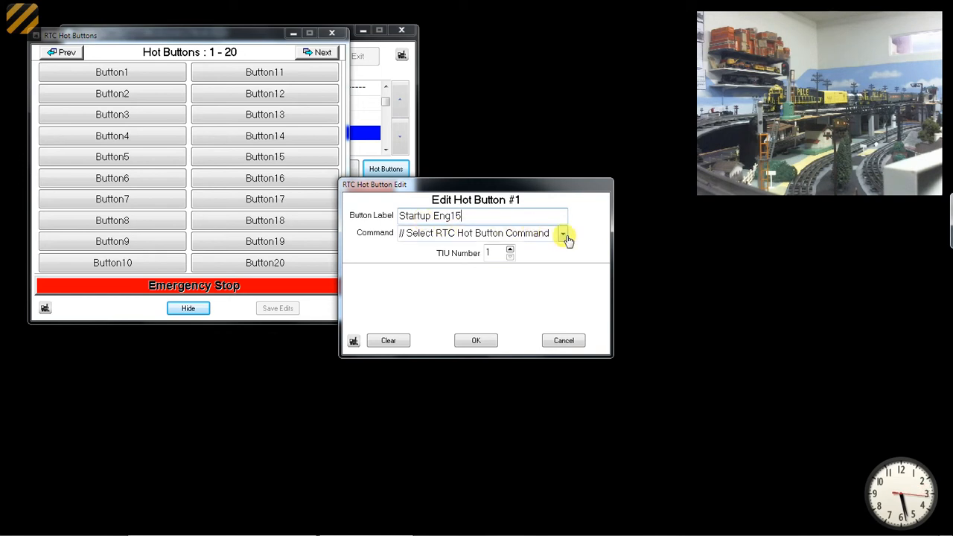
click(563, 233)
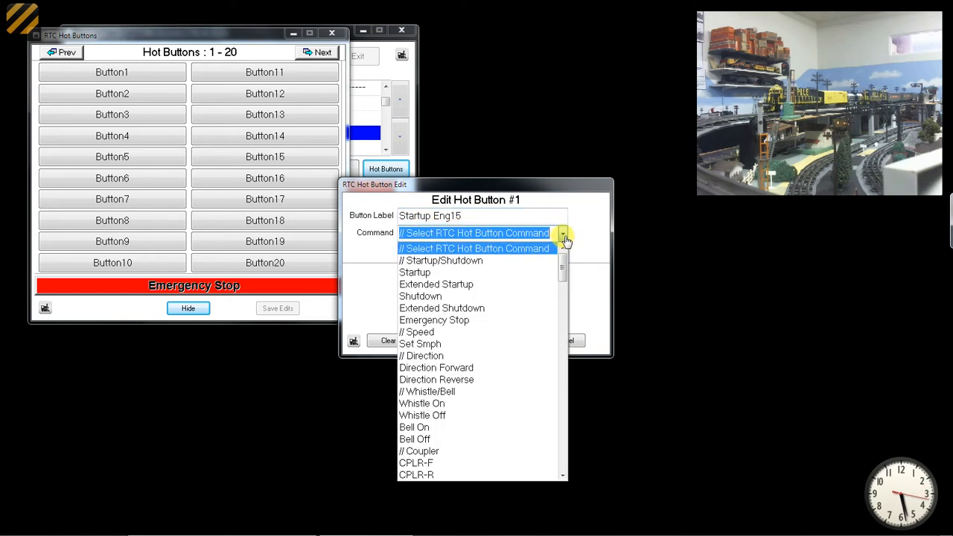
mouse_move(417, 273)
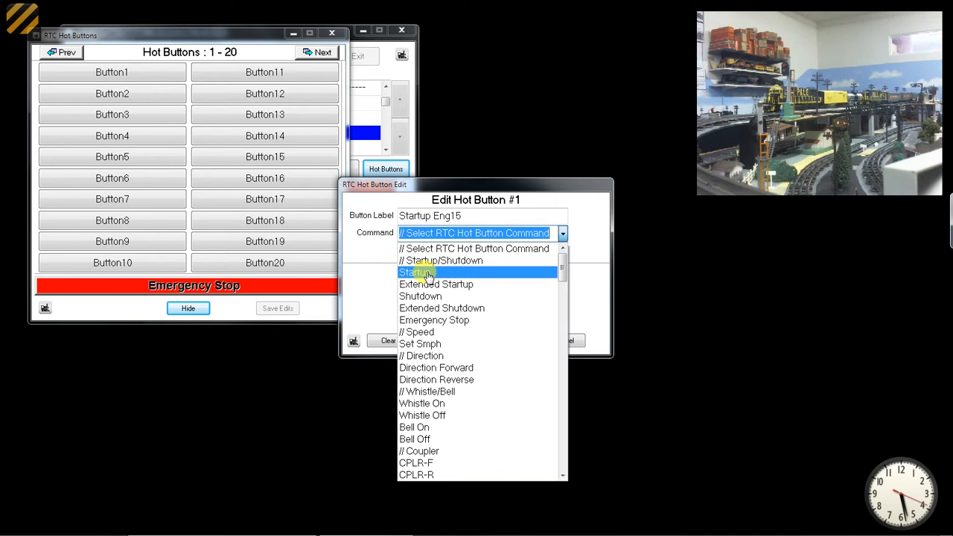
click(437, 284)
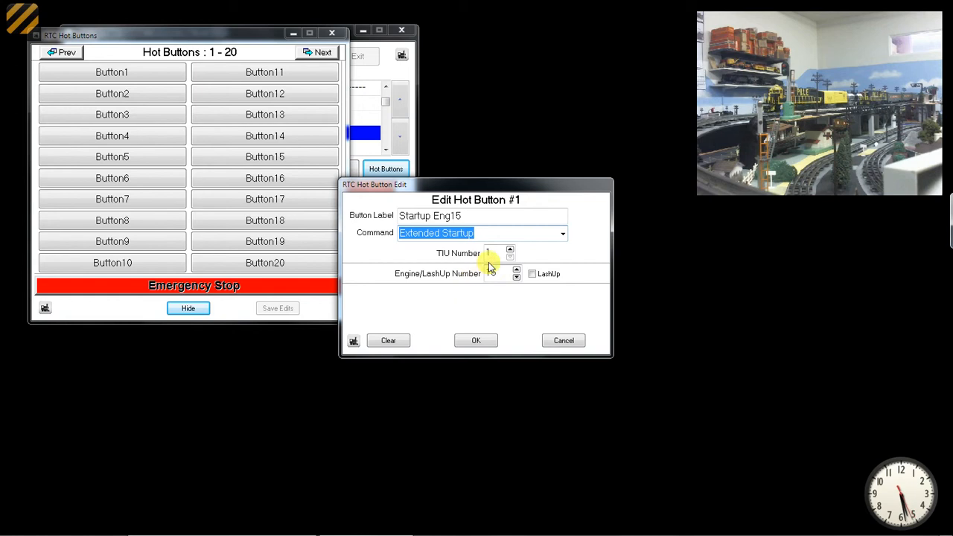
click(515, 271)
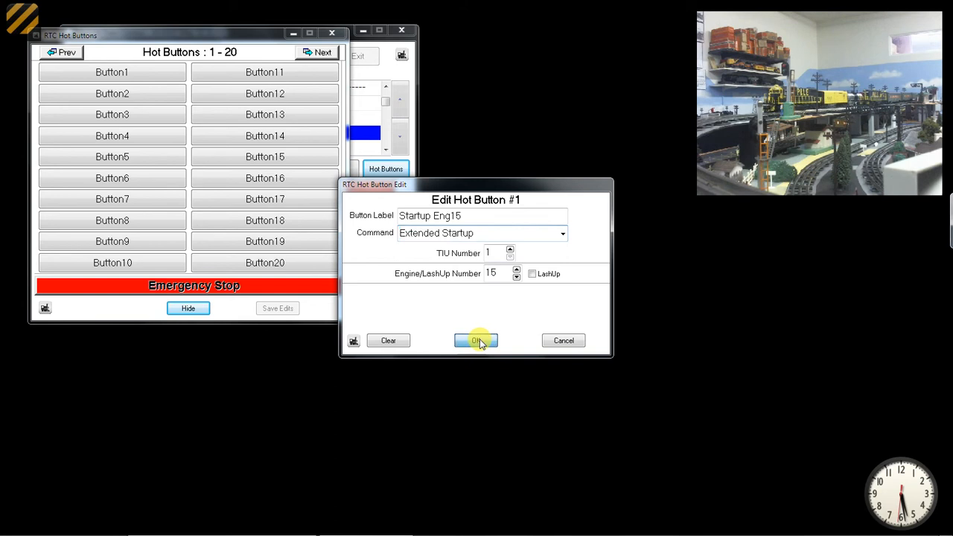
click(475, 340)
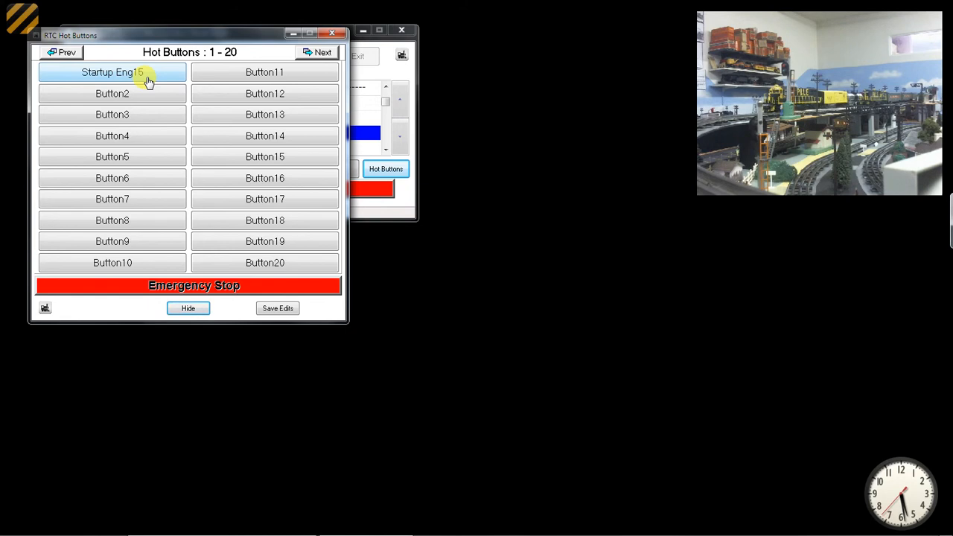
mouse_move(126, 95)
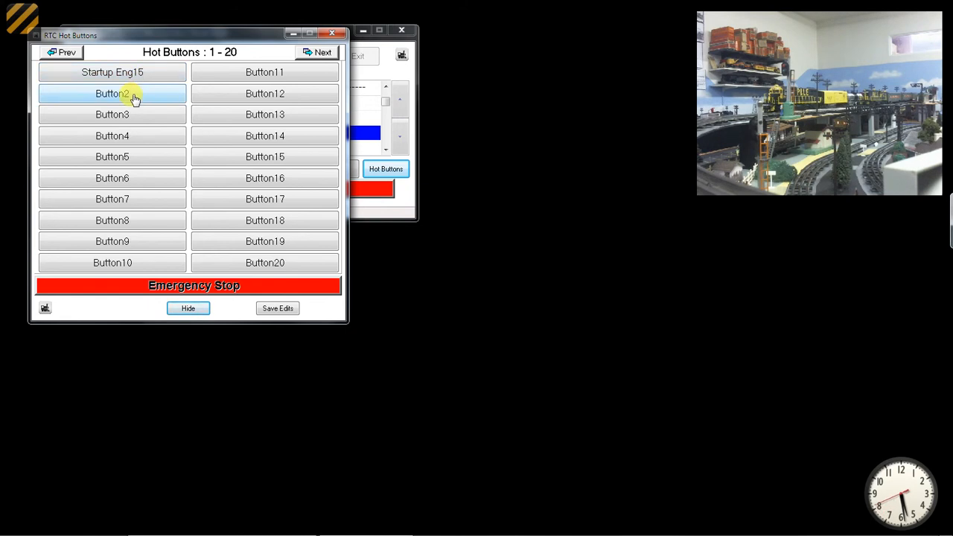
Step: Label hot button 2 'Whistle Eng 15' with the Whistle On command for engine 15
double_click(119, 93)
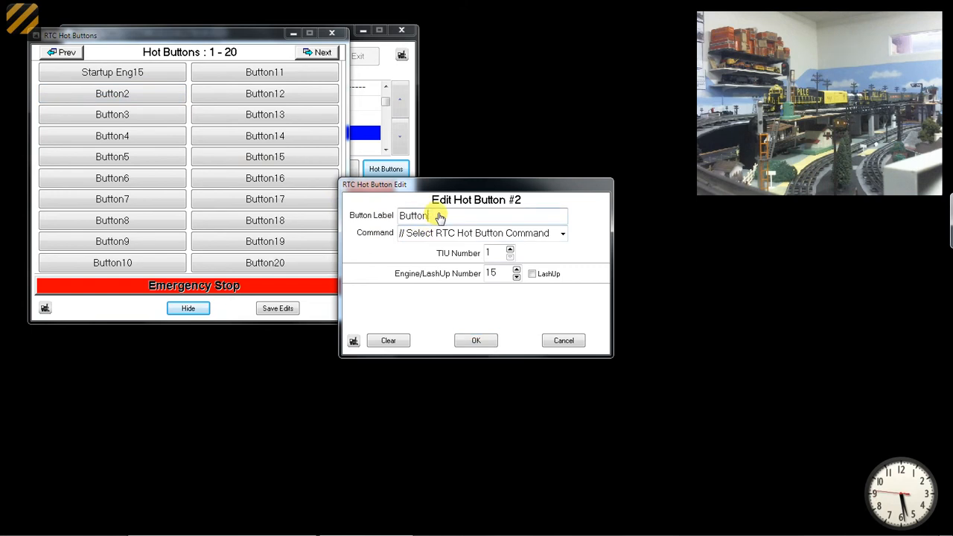
text(Whistle Eng 15)
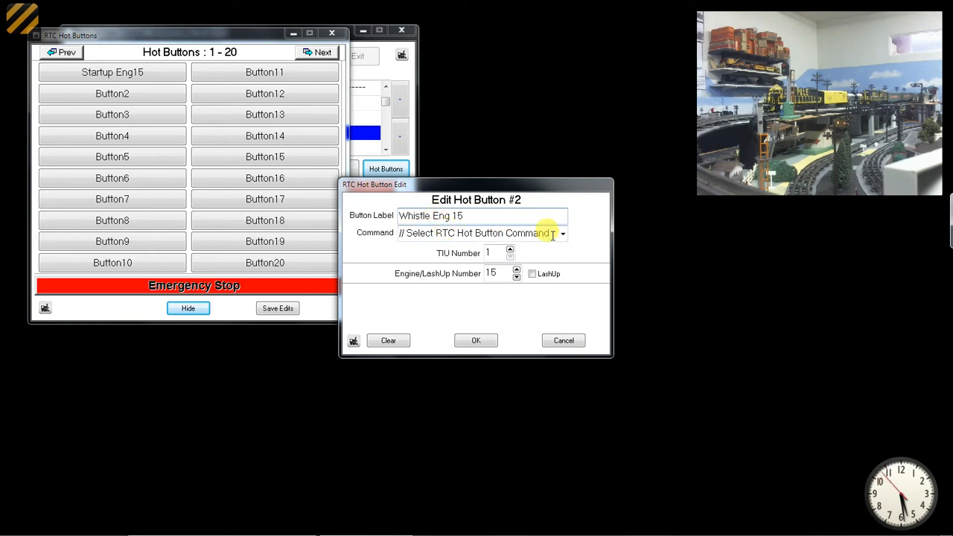
click(562, 233)
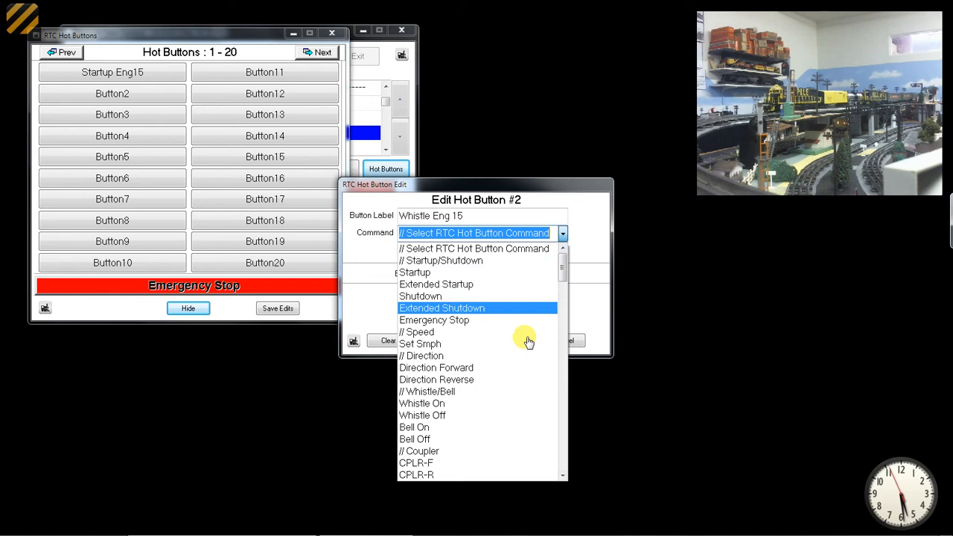
click(421, 403)
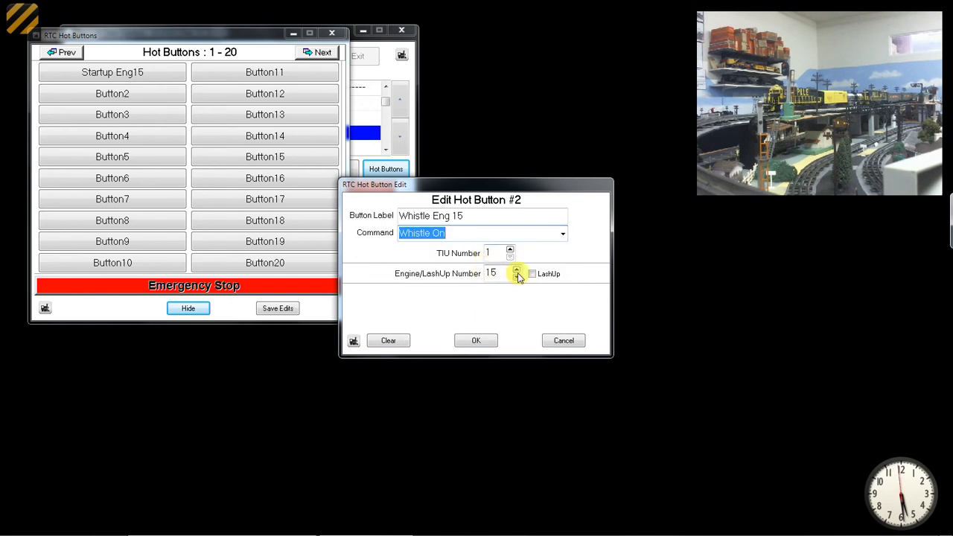
click(475, 340)
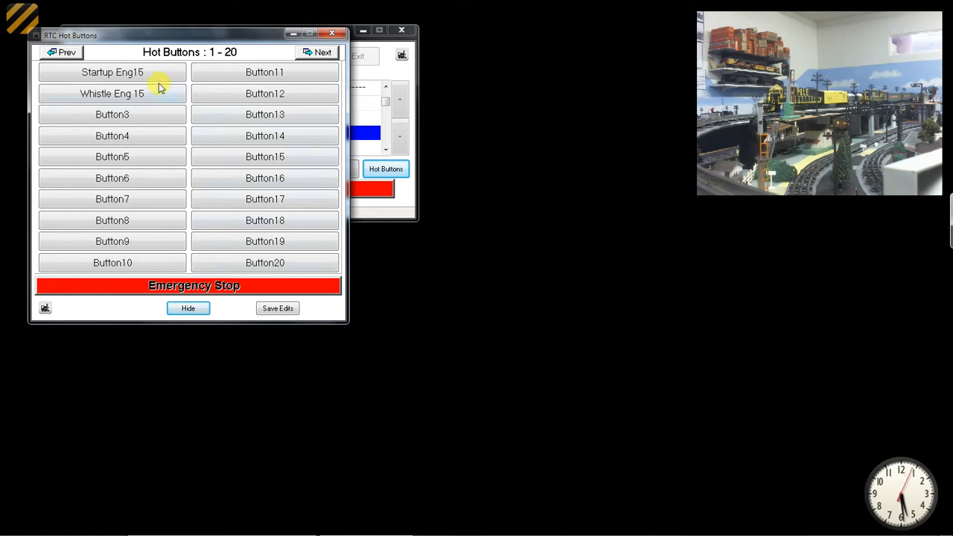
Step: Begin editing hot button 3 with engine 15 selected
click(130, 75)
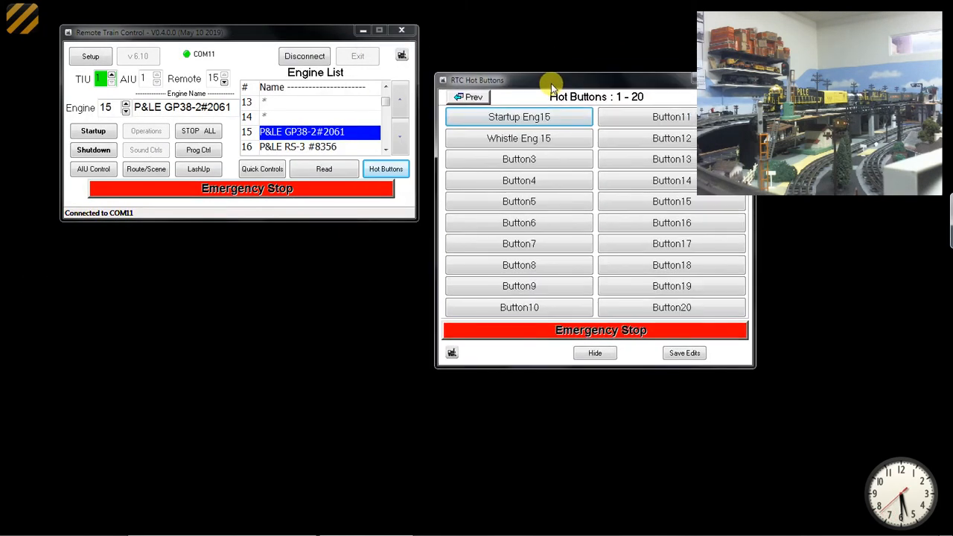
mouse_move(542, 99)
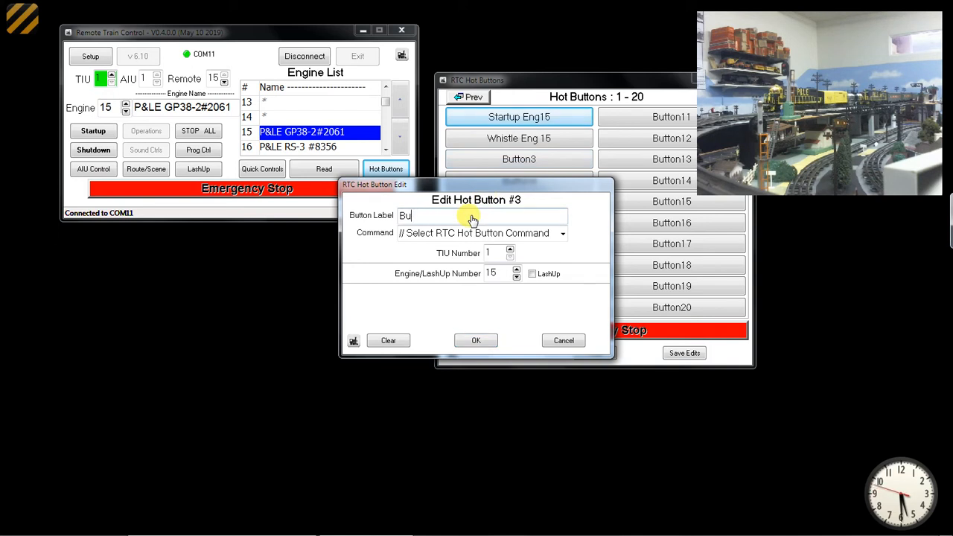
Step: Label button 3 'Setup Eng15 Volume to 90%' with Master Volume at level 90
text(Setup Eng)
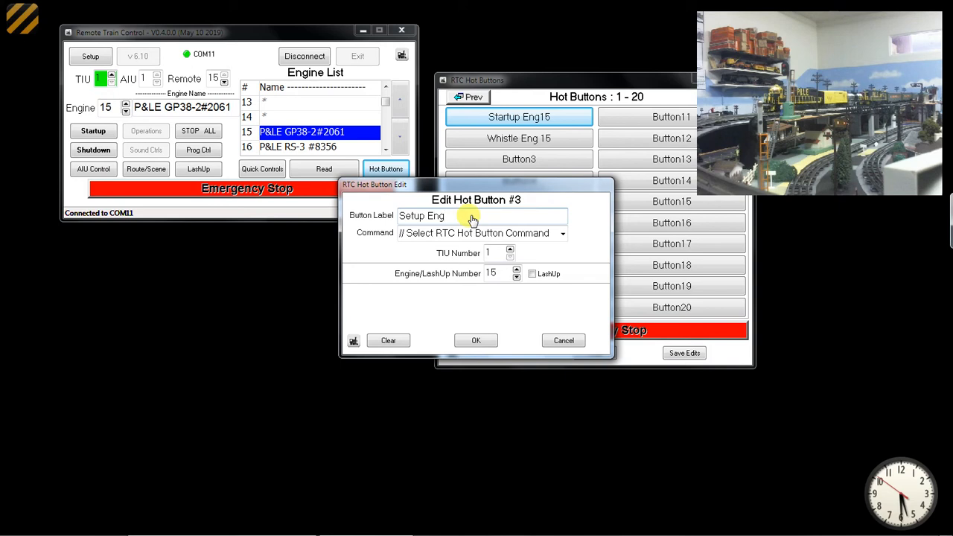
text(Volume to 90%)
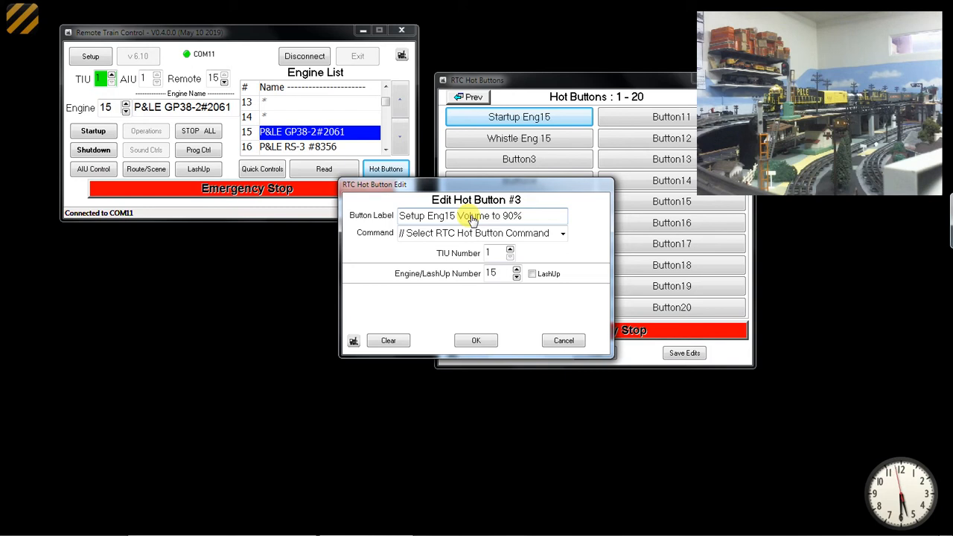
mouse_move(540, 234)
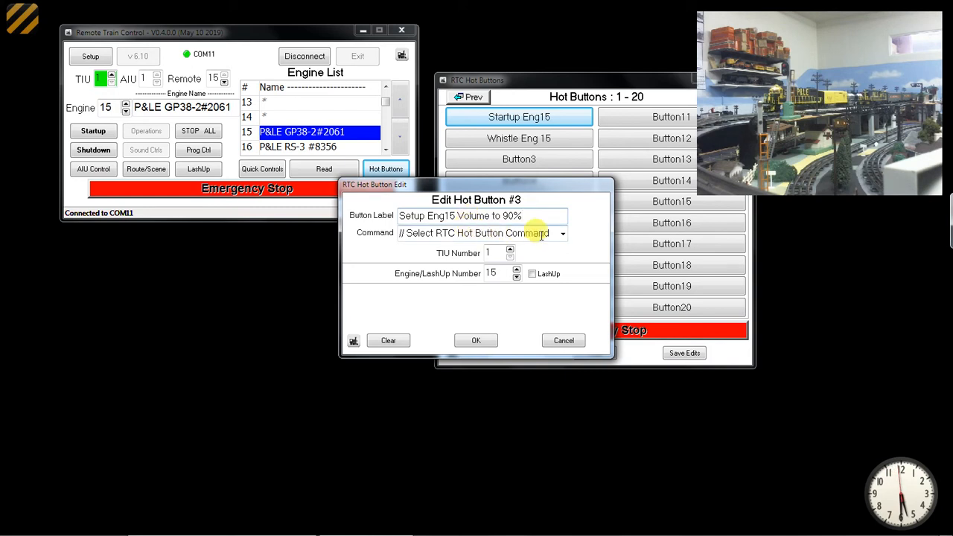
click(562, 233)
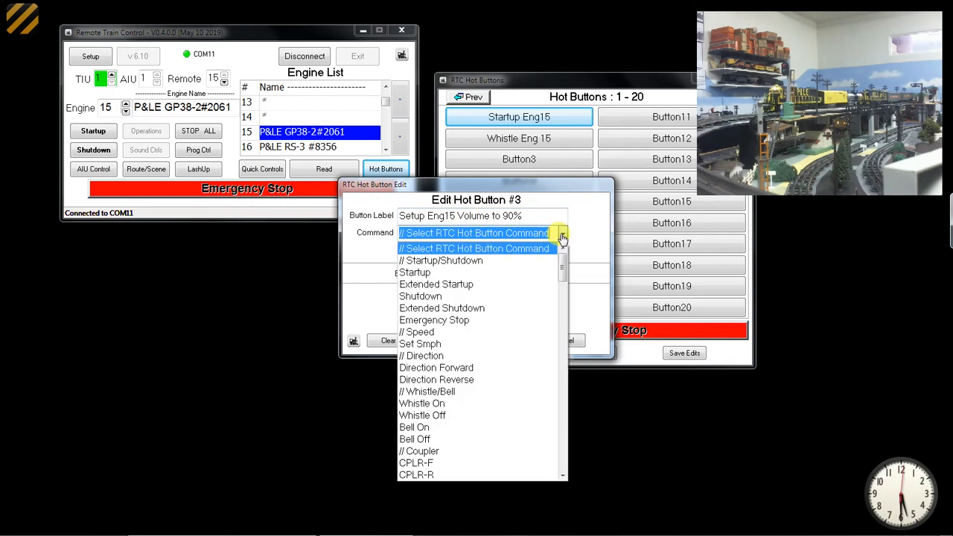
scroll(down, 3)
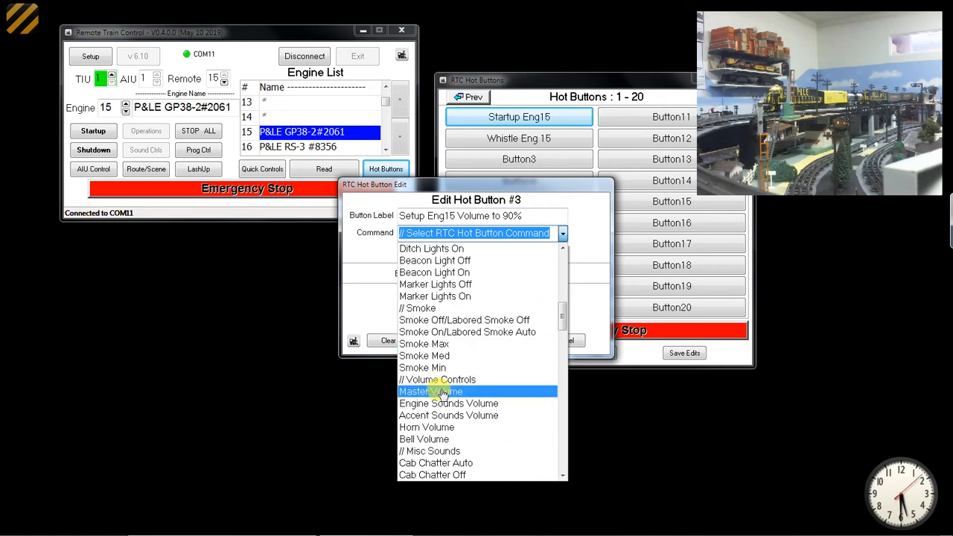
click(431, 391)
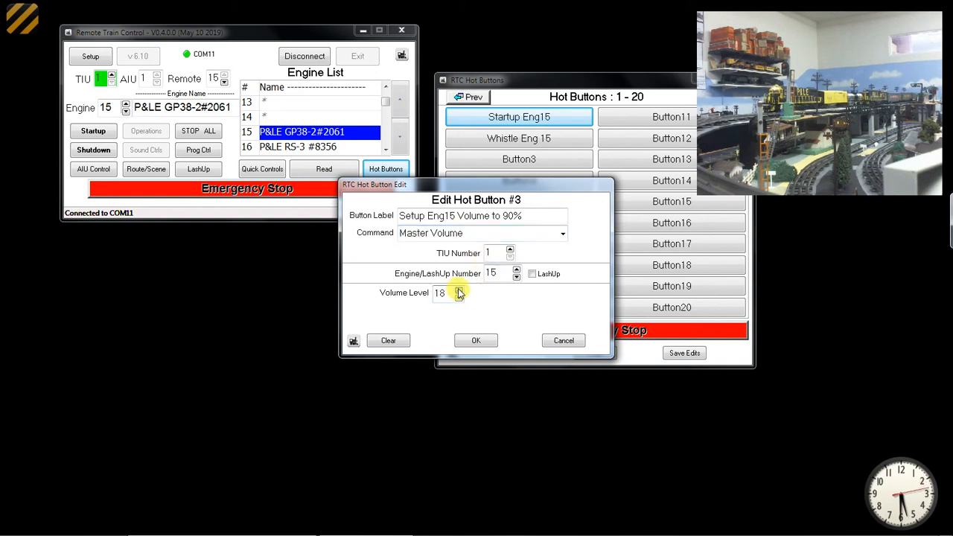
click(459, 289)
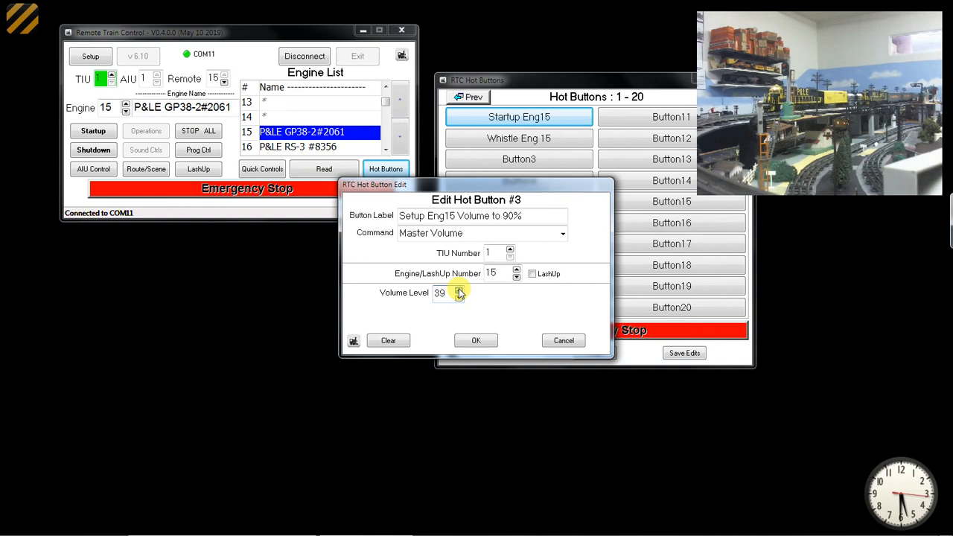
click(459, 289)
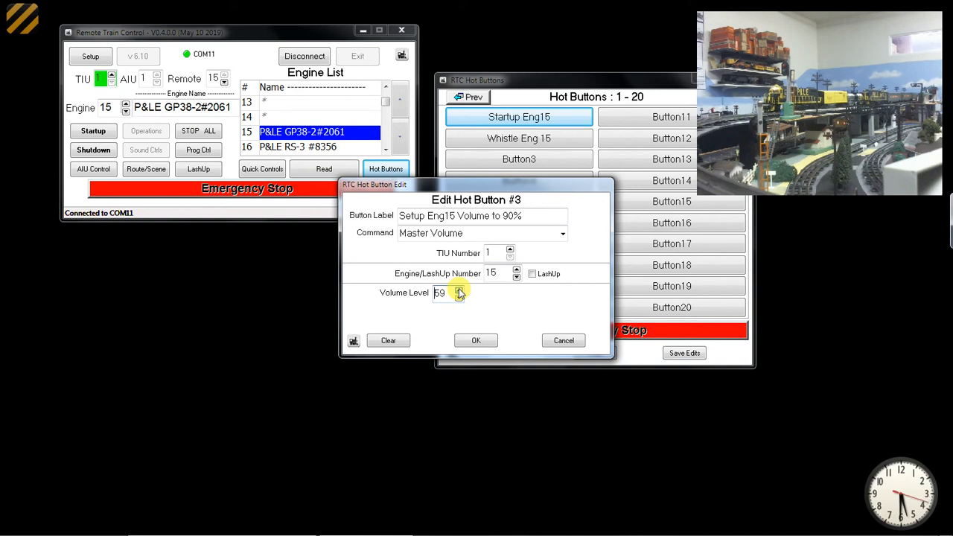
click(459, 289)
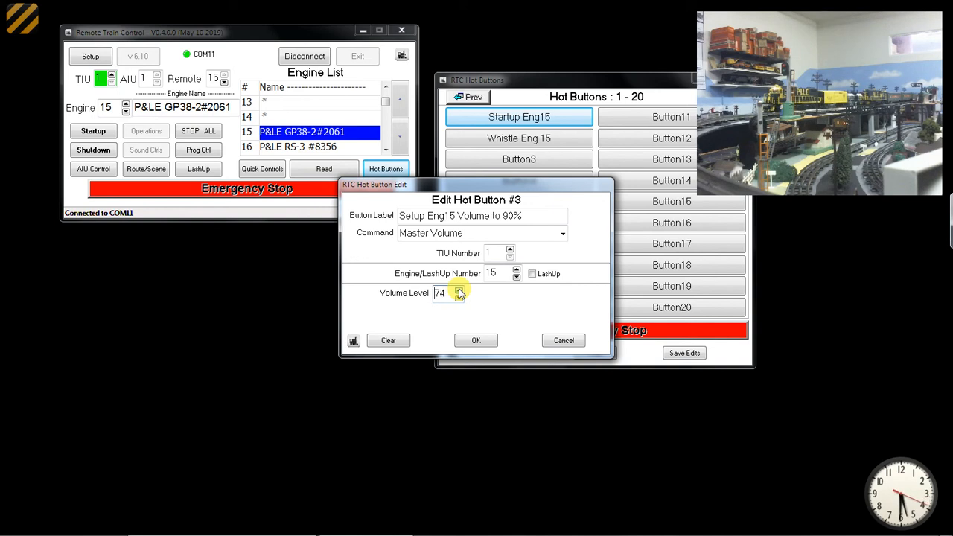
click(459, 288)
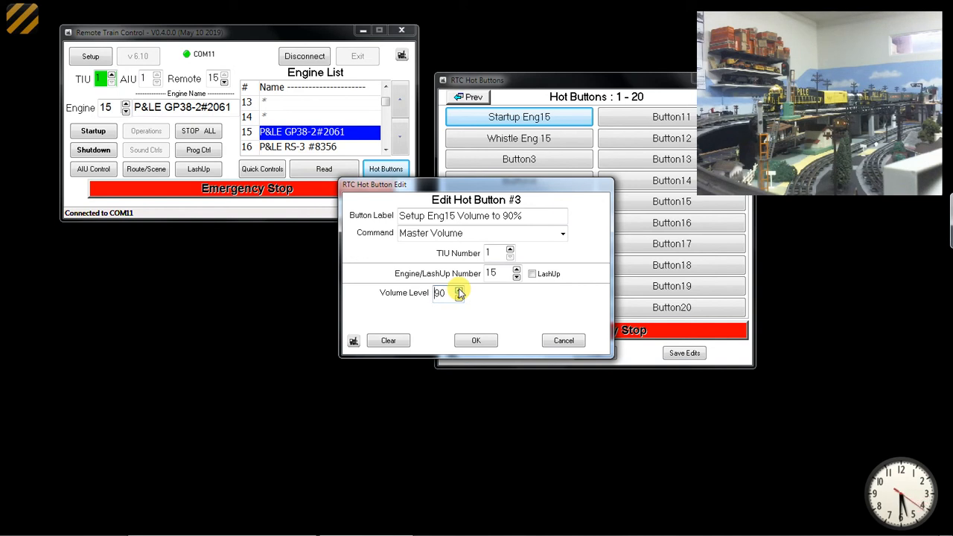
click(476, 340)
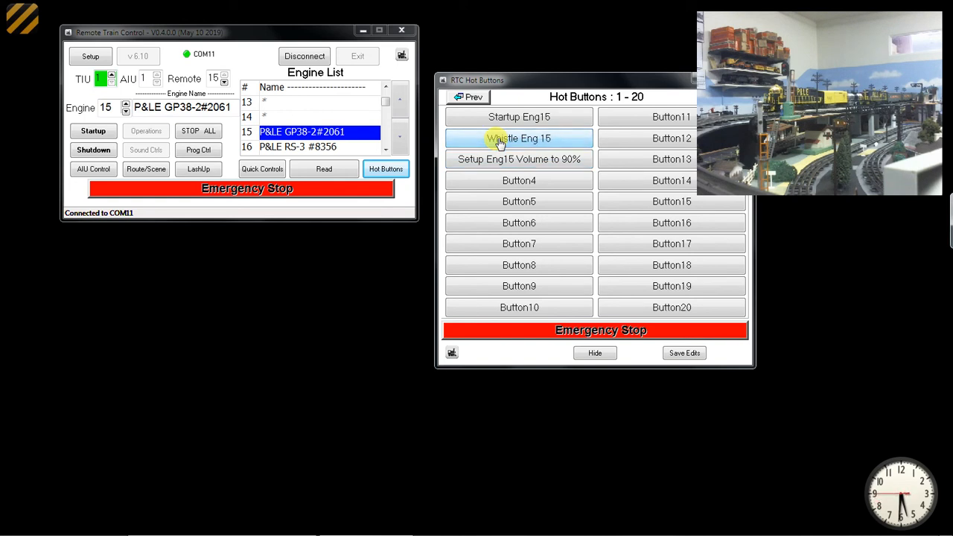
mouse_move(509, 180)
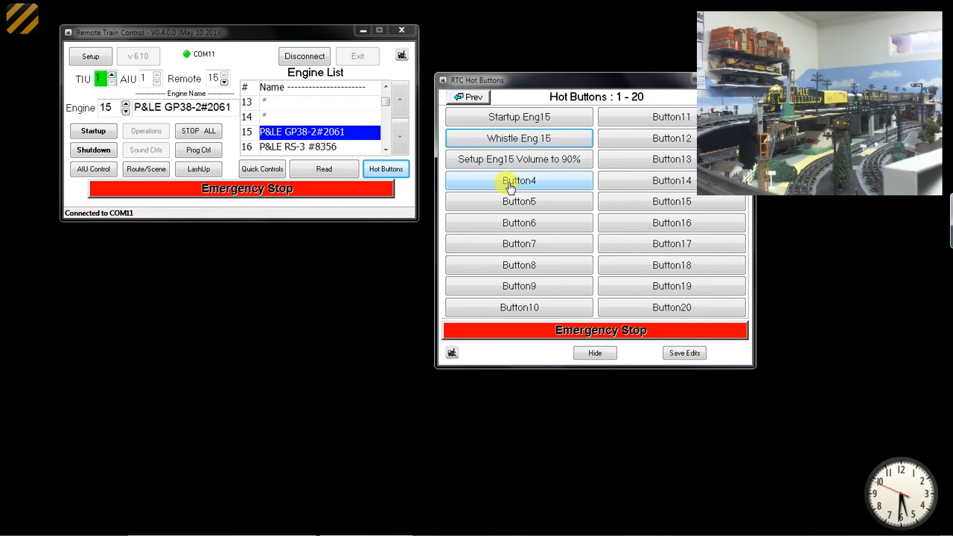
Step: Open the Edit Hot Button dialog for button #4
click(518, 180)
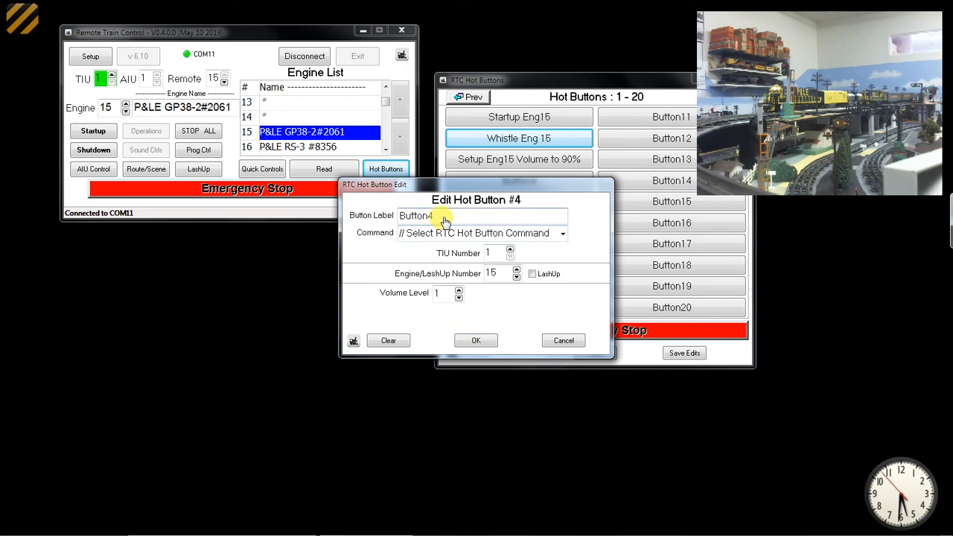
Step: Label hot button 4 'whistle off' and assign the Whistle Off command
text(w)
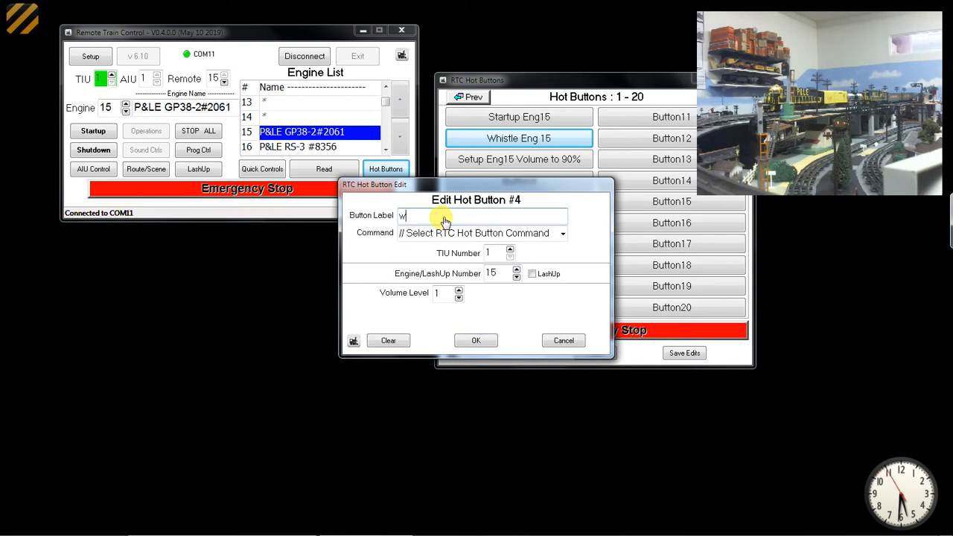
text(histle)
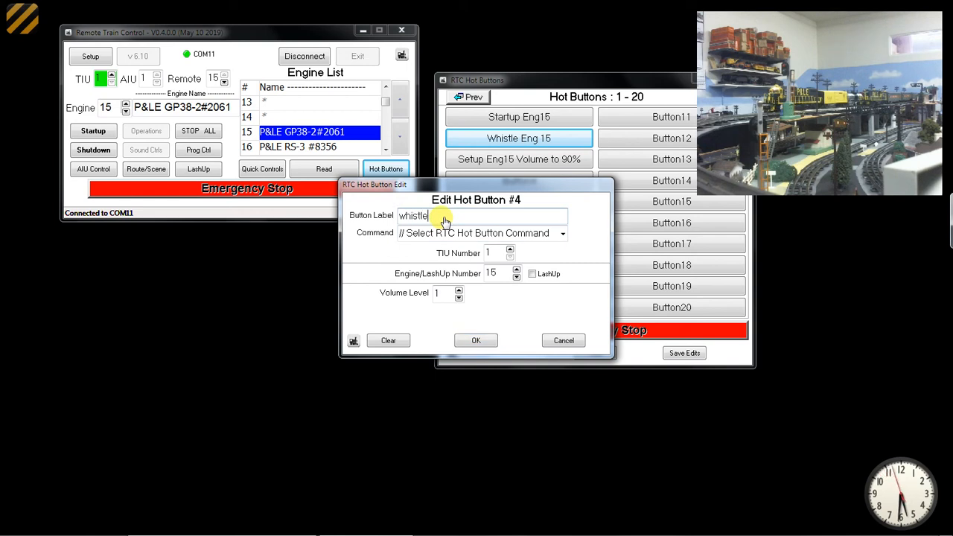
text(off)
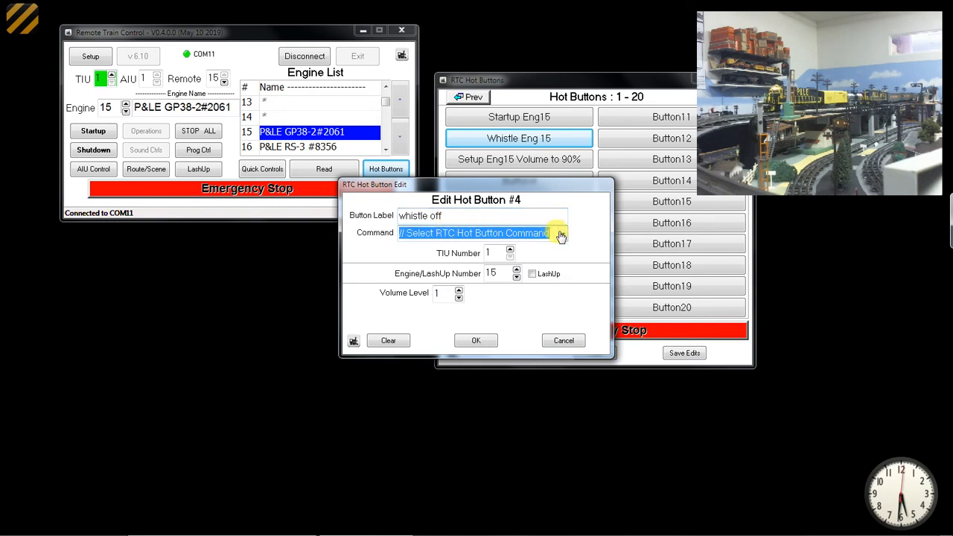
click(561, 233)
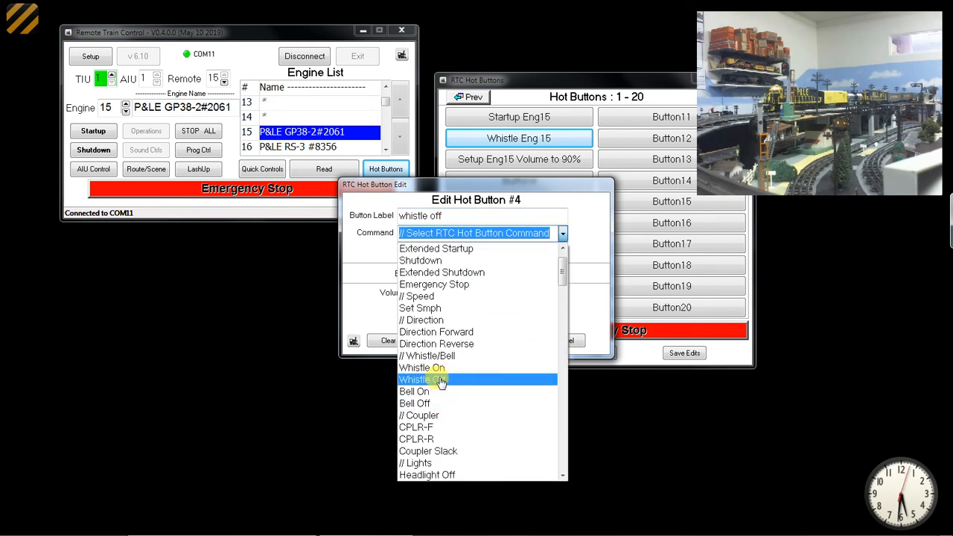
click(685, 353)
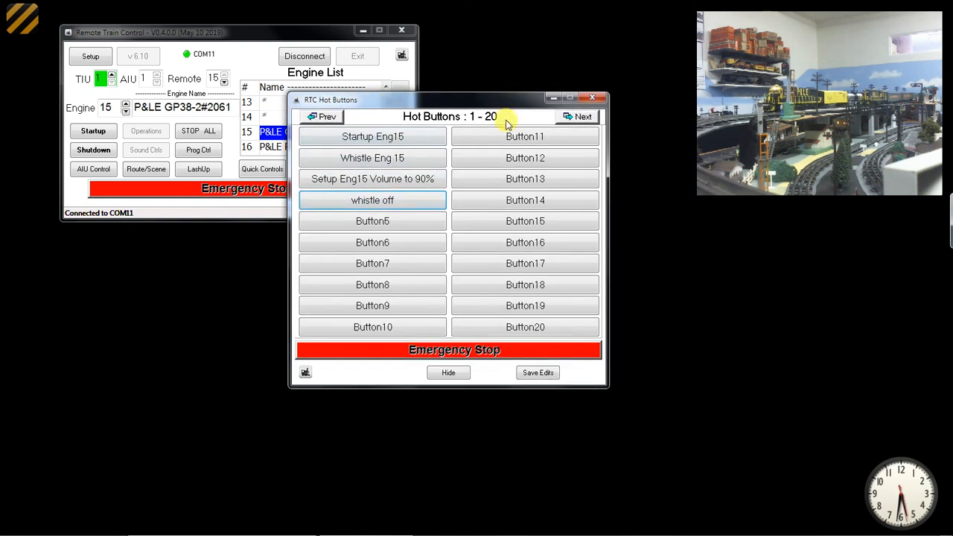
Step: Show Hot Buttons pages 21–40, 41–60, 61–80 and 81–100, then bring the main window forward
click(577, 116)
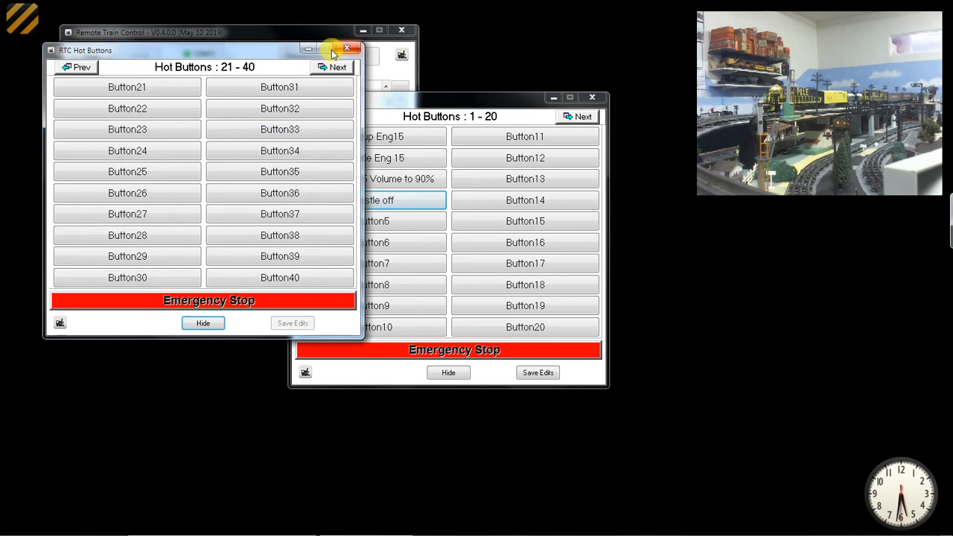
click(332, 67)
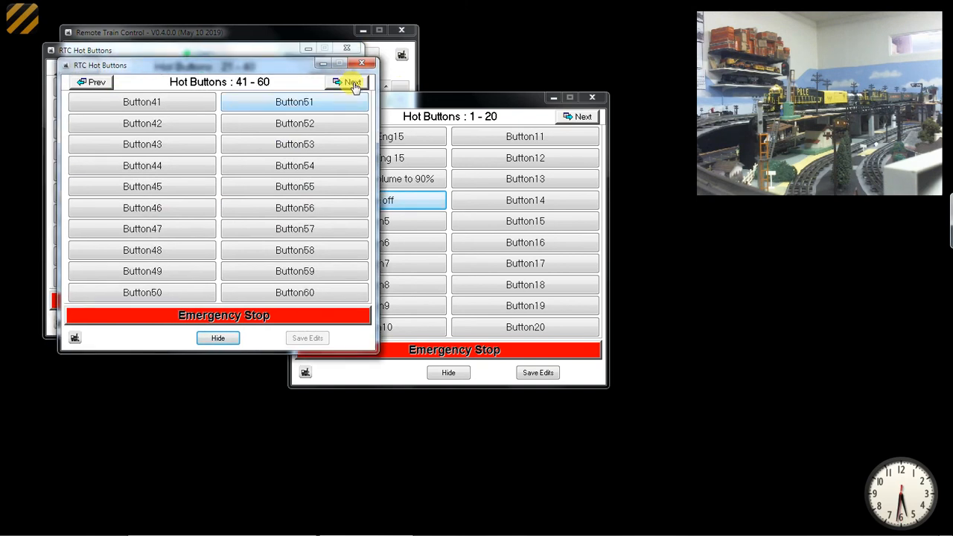
click(351, 83)
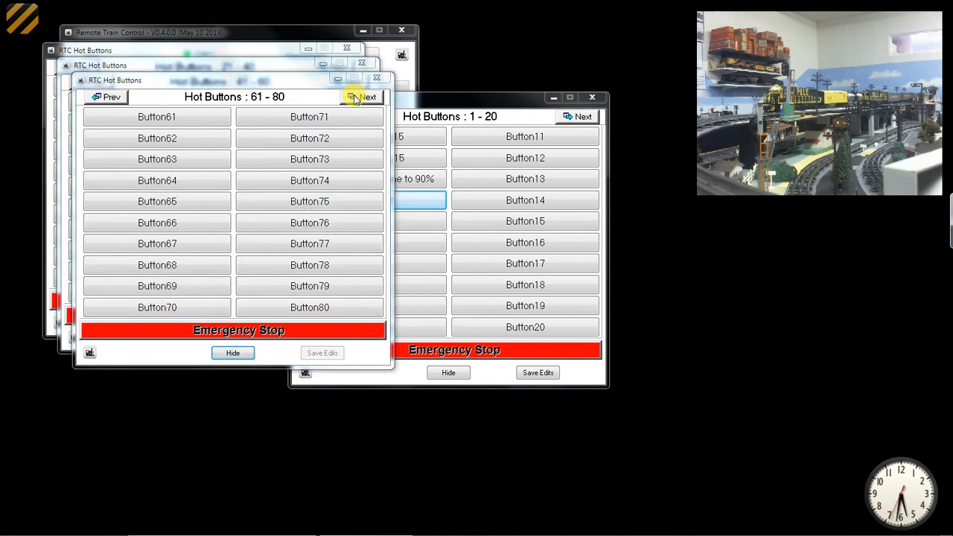
click(363, 97)
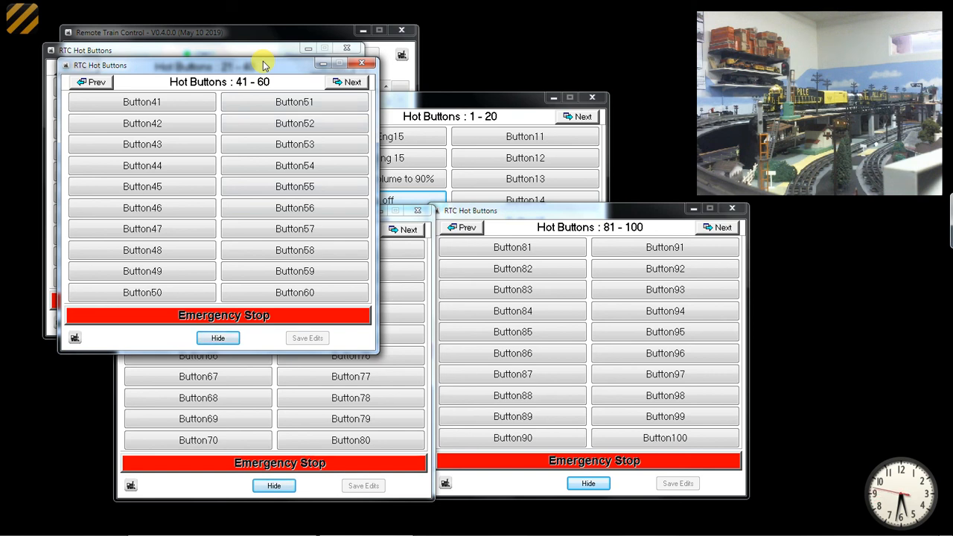
click(361, 65)
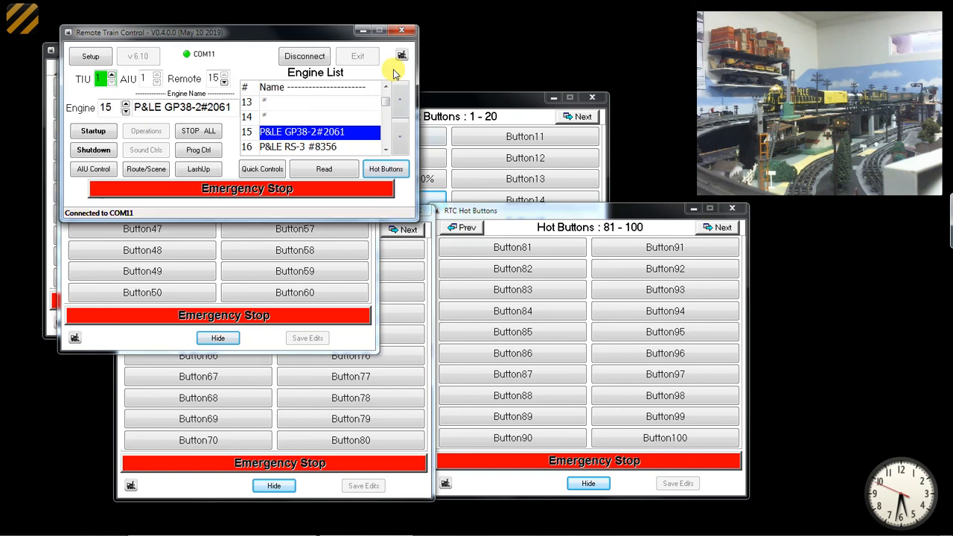